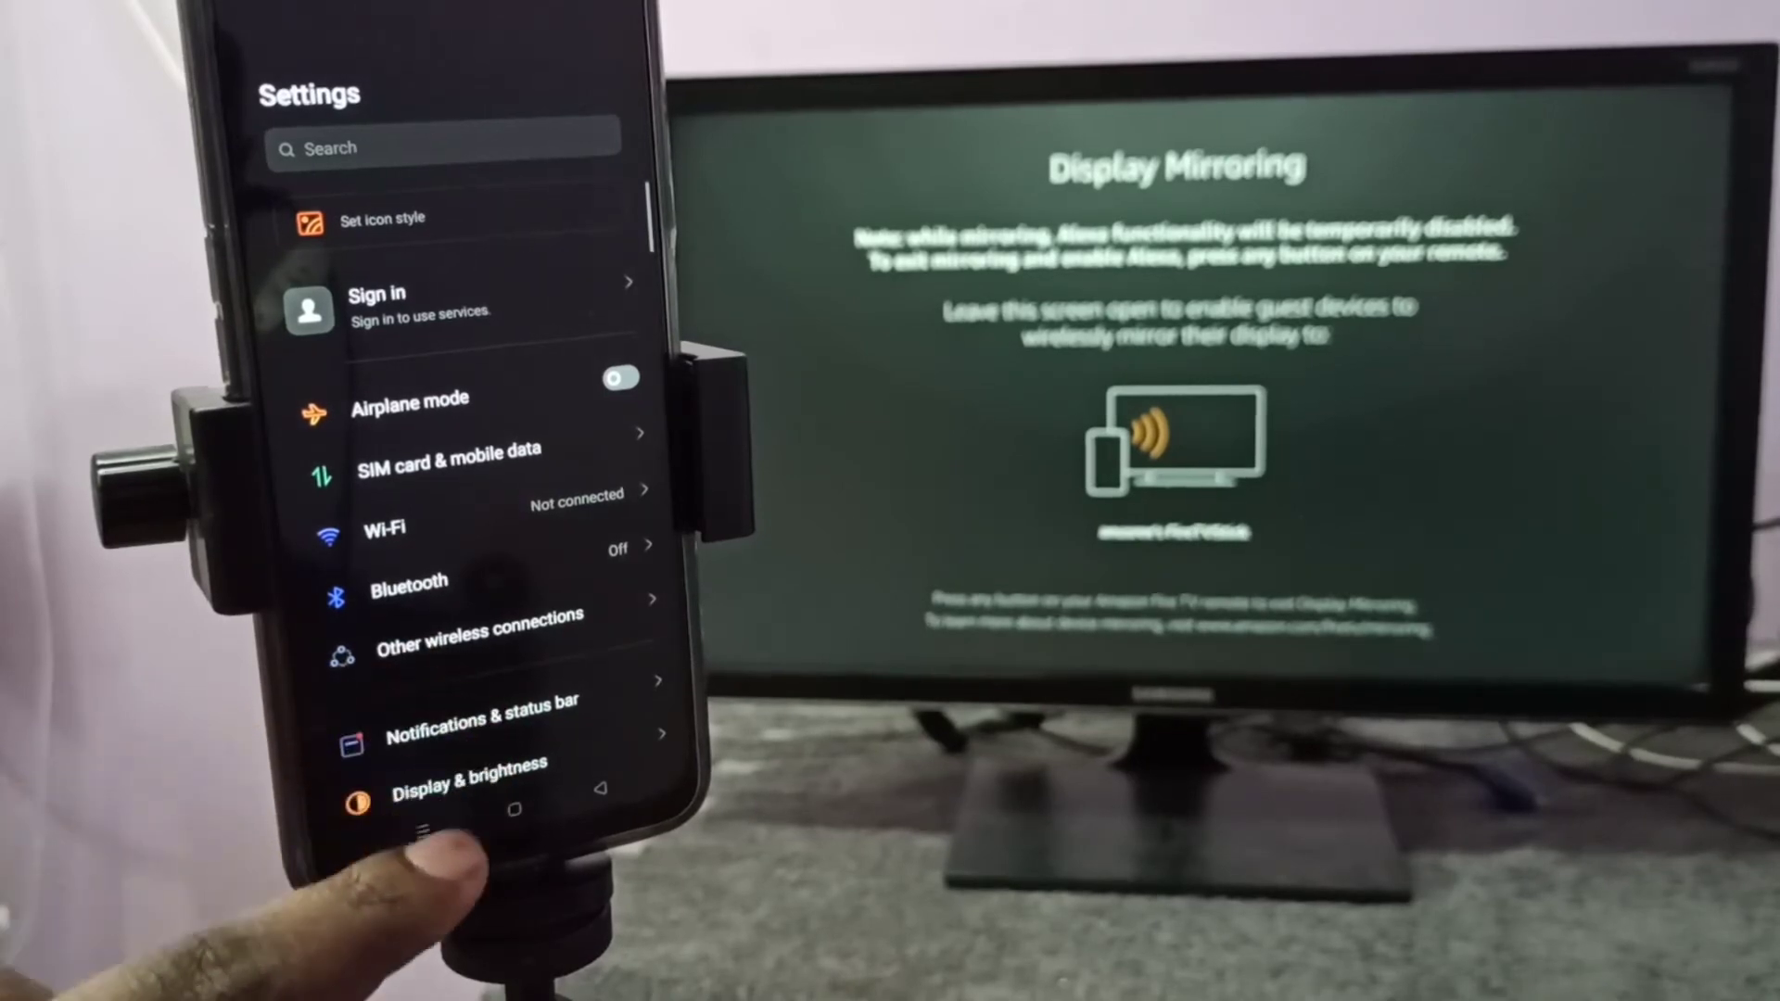
Step: Go to the Other wireless connections page from the Settings main list
click(479, 630)
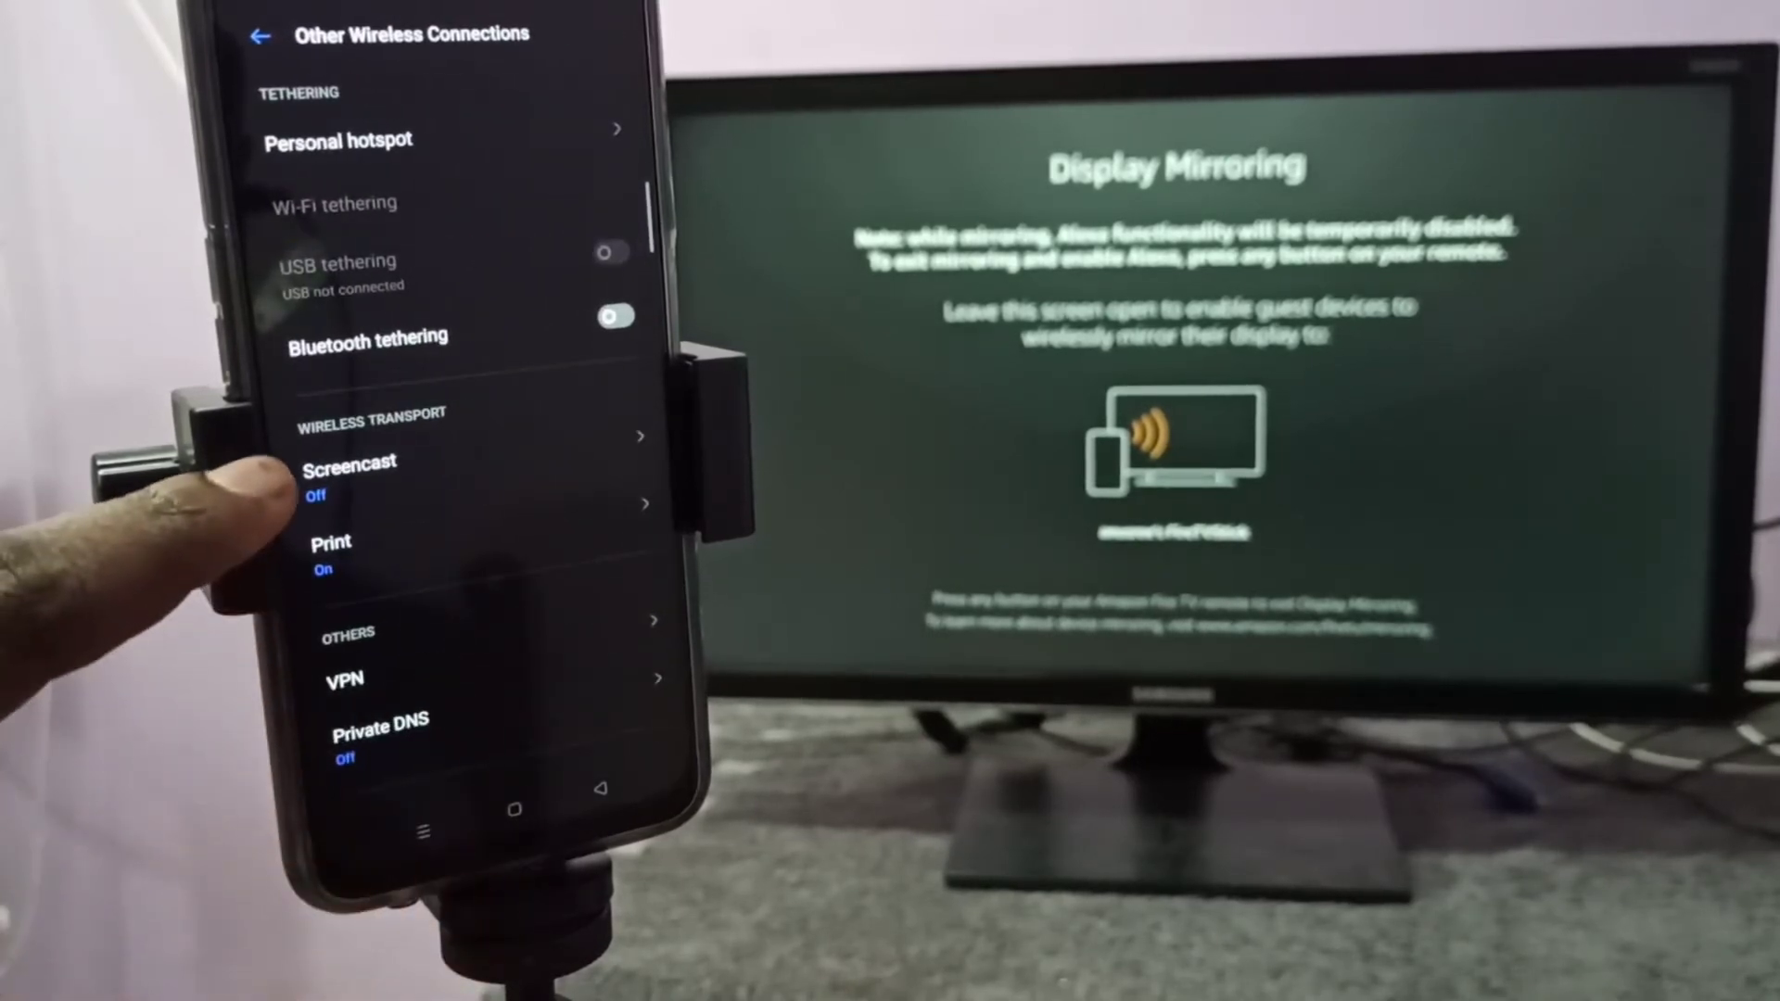
click(349, 462)
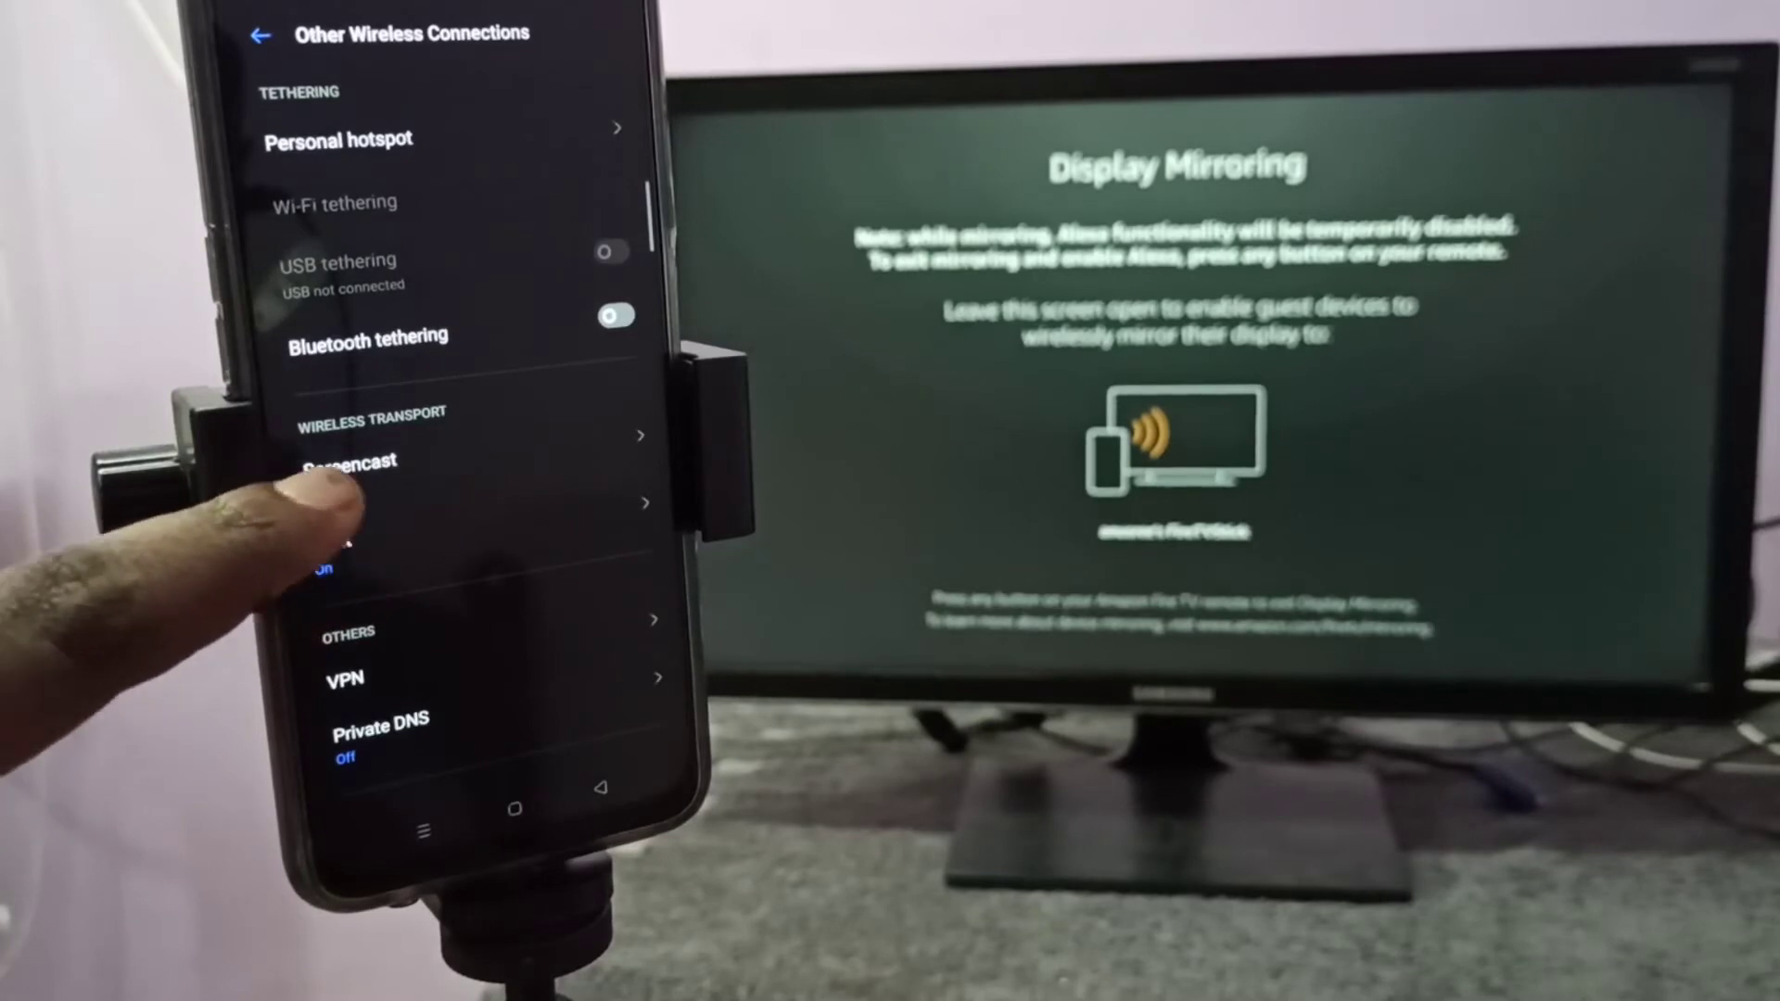
Step: Enter Screencast under Wireless Transport and switch the Screencast toggle on
click(352, 460)
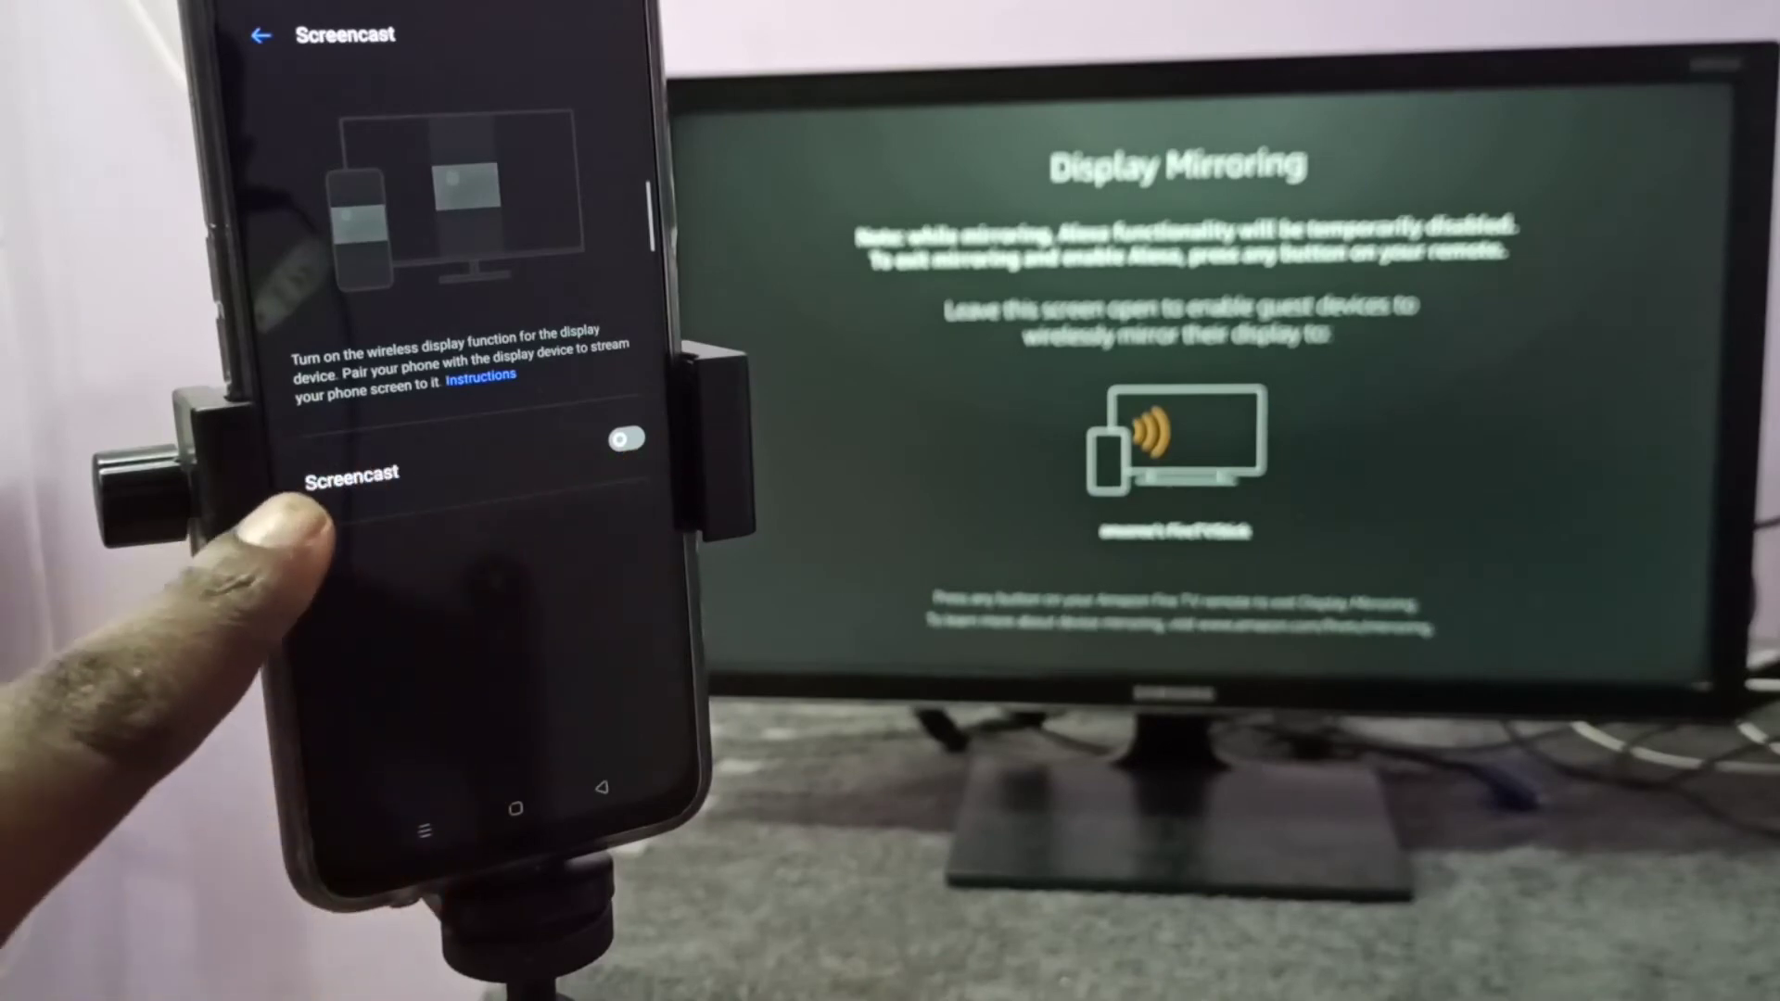
click(624, 441)
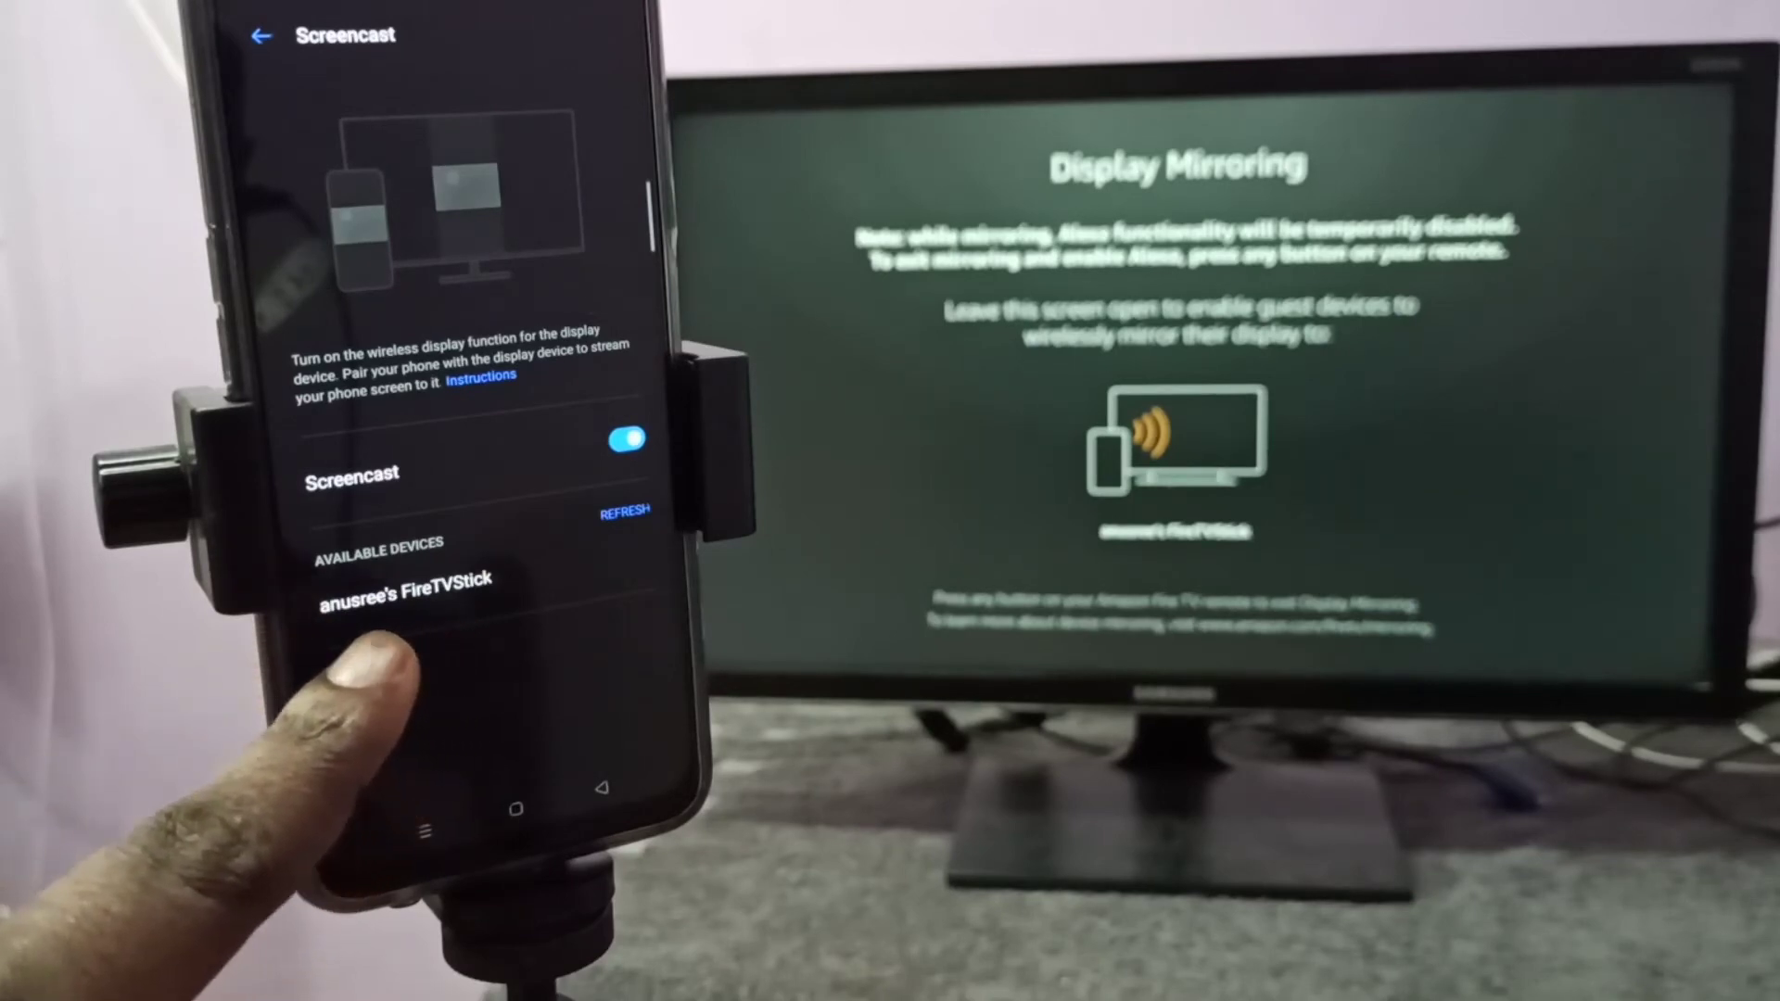
Step: Select FireTVStick under Available Devices and wait until it shows Connected
click(405, 587)
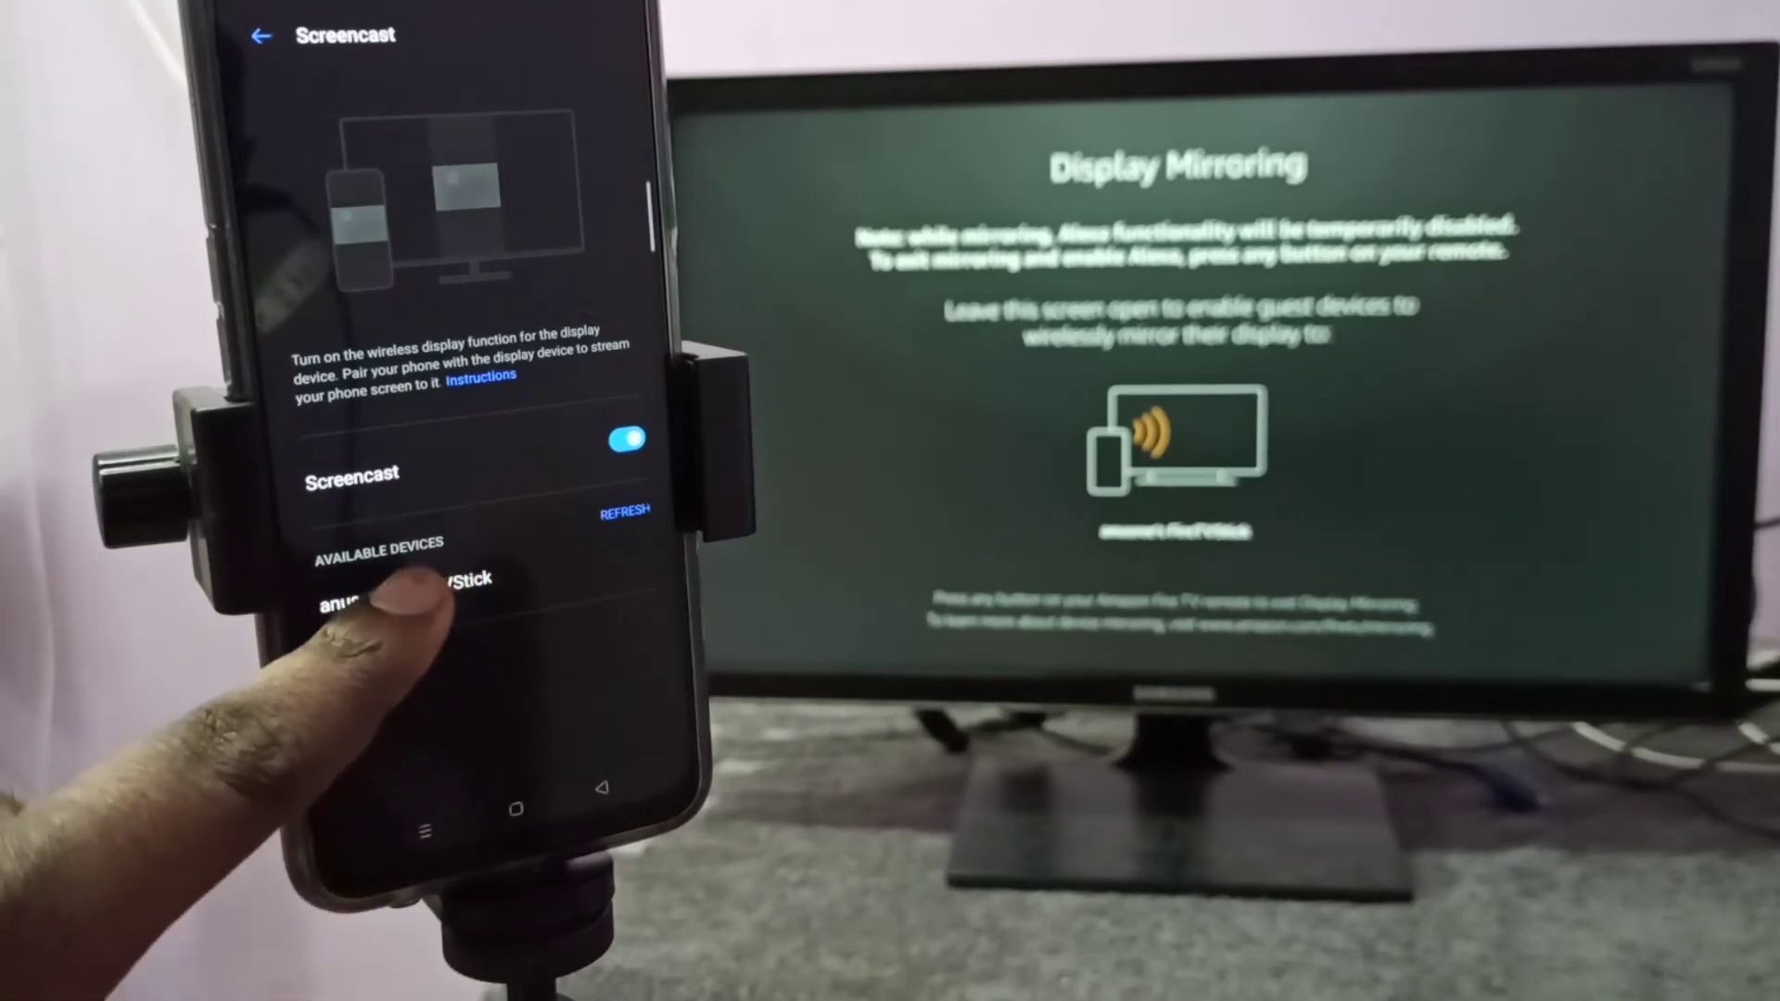
click(409, 591)
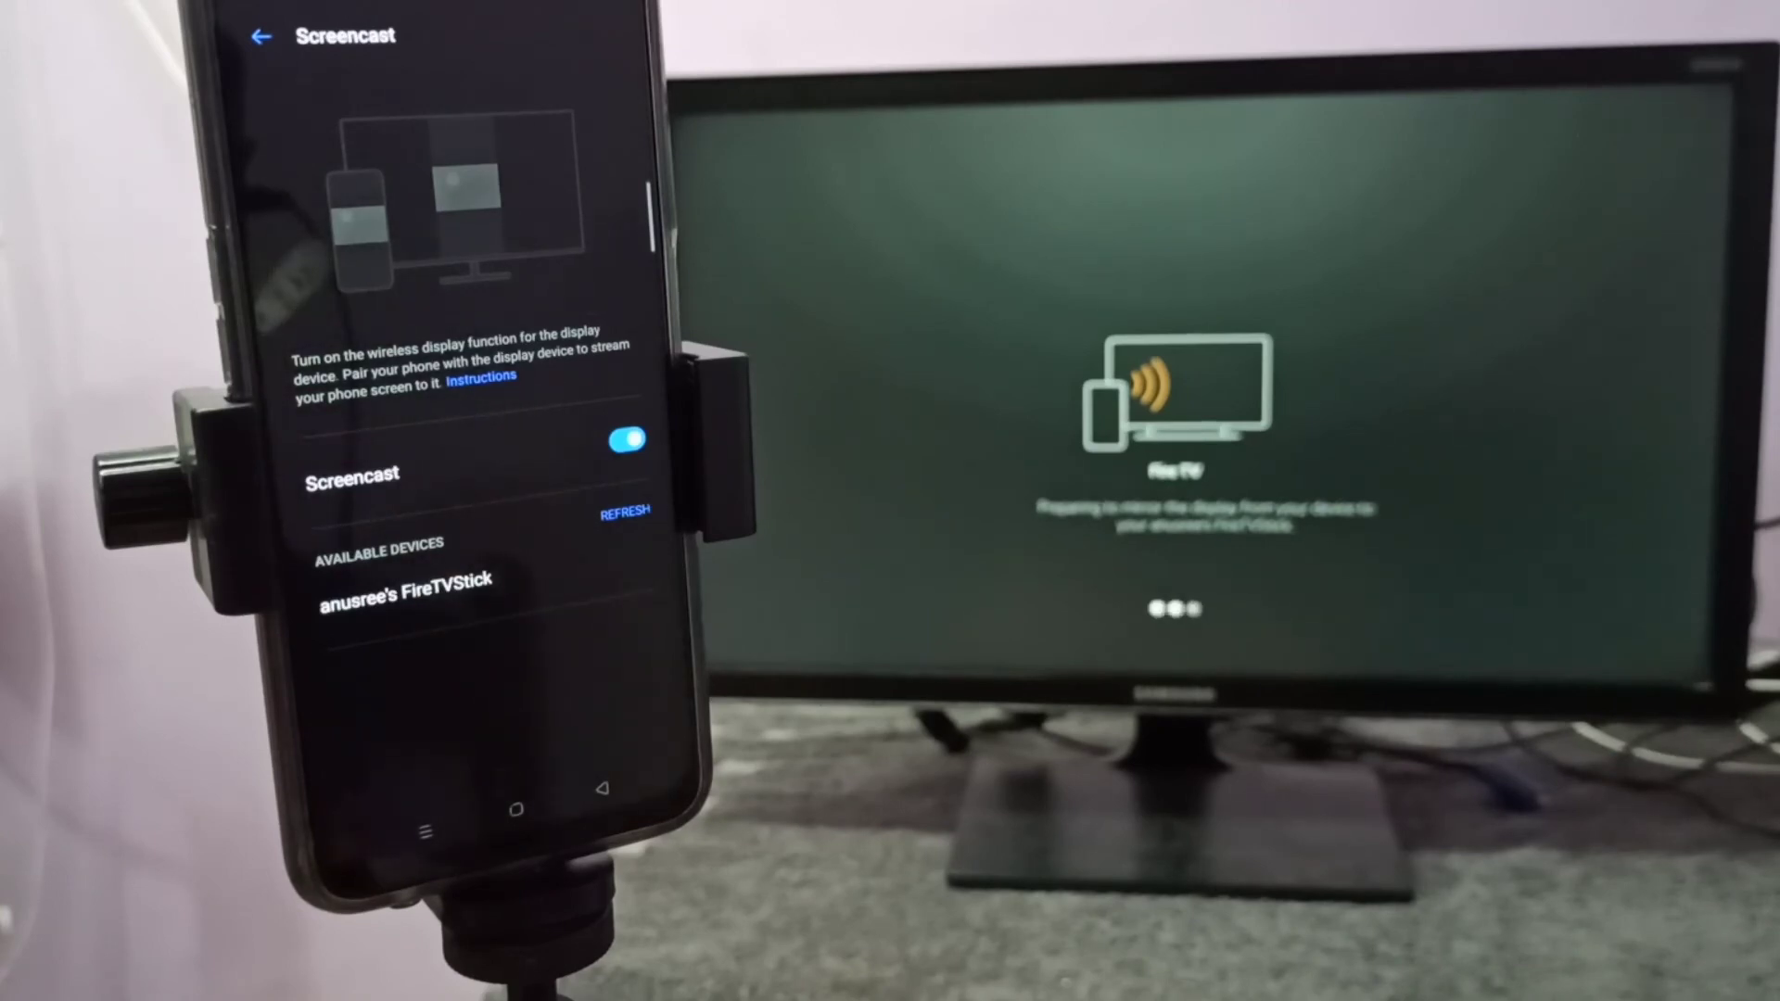
click(405, 580)
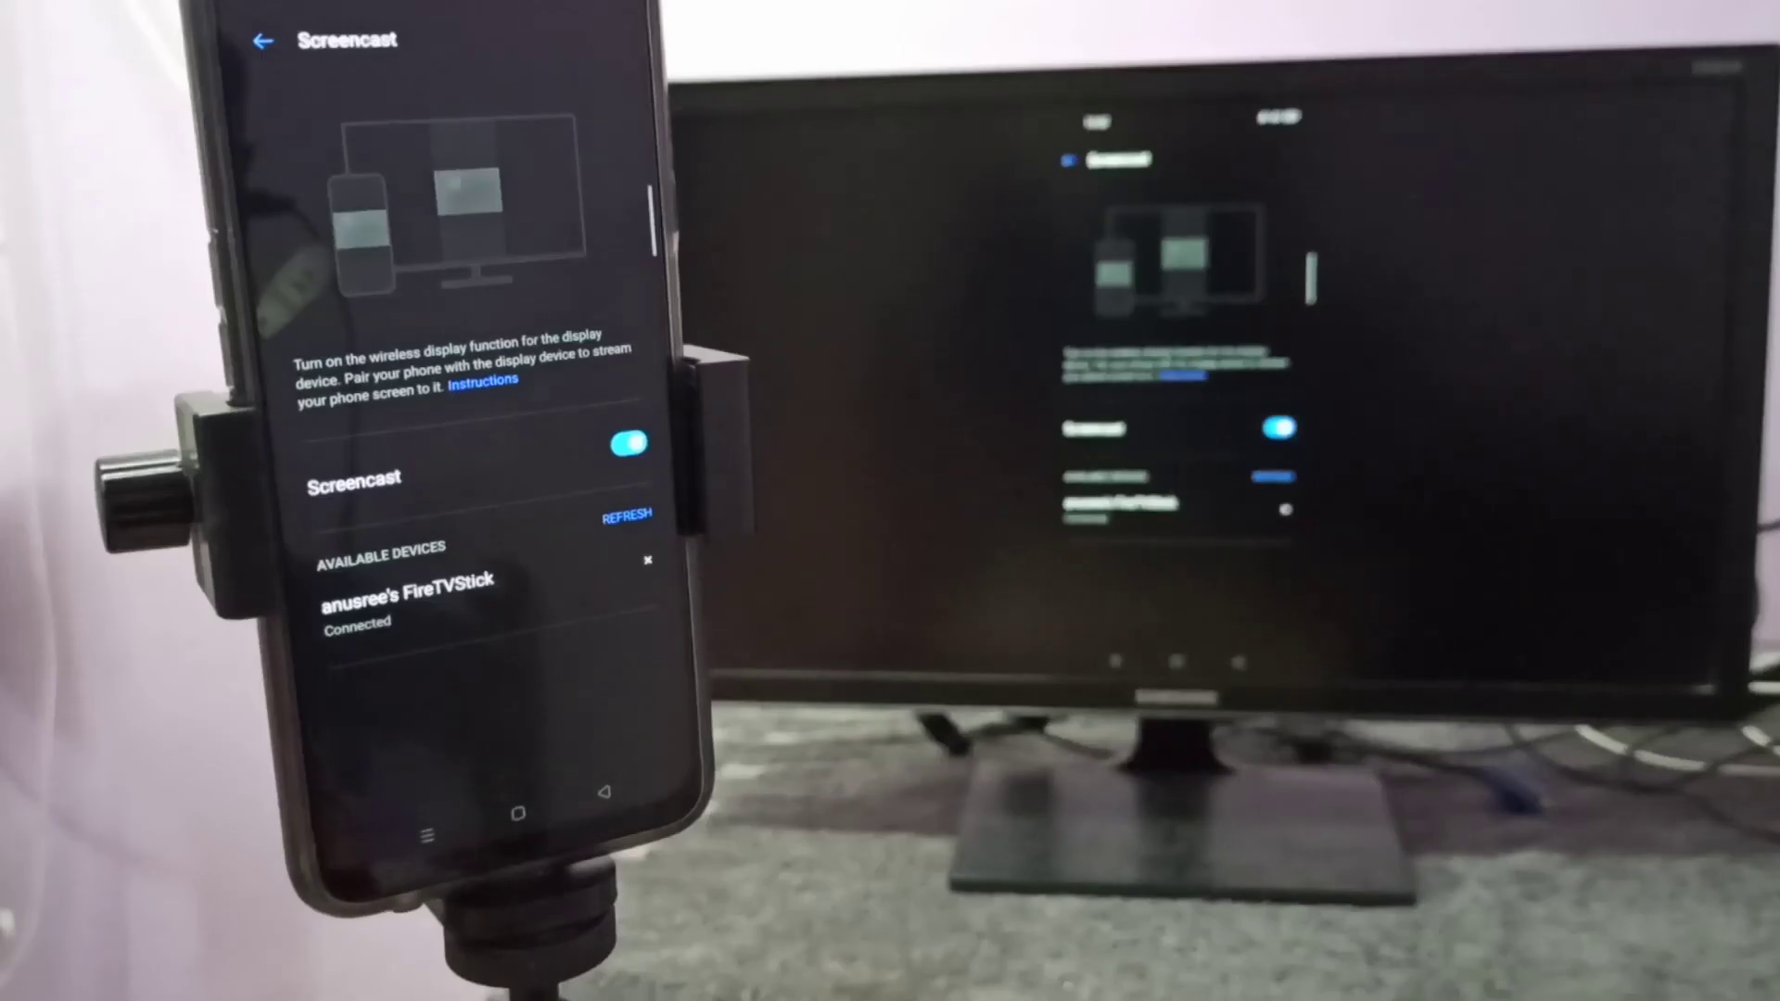